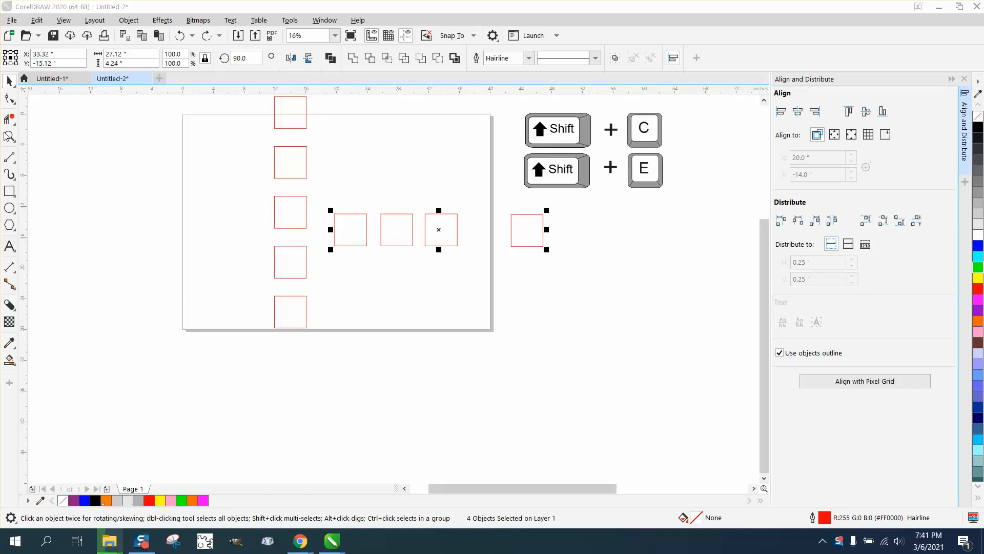
Distribute the four red squares horizontally using a fixed 0.25-inch object spacing
click(10, 136)
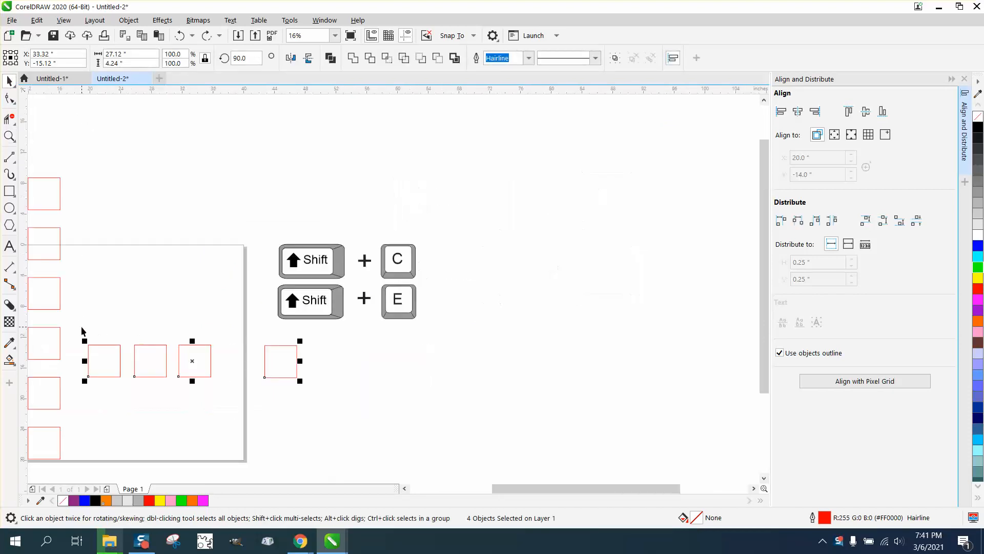
mouse_move(329, 408)
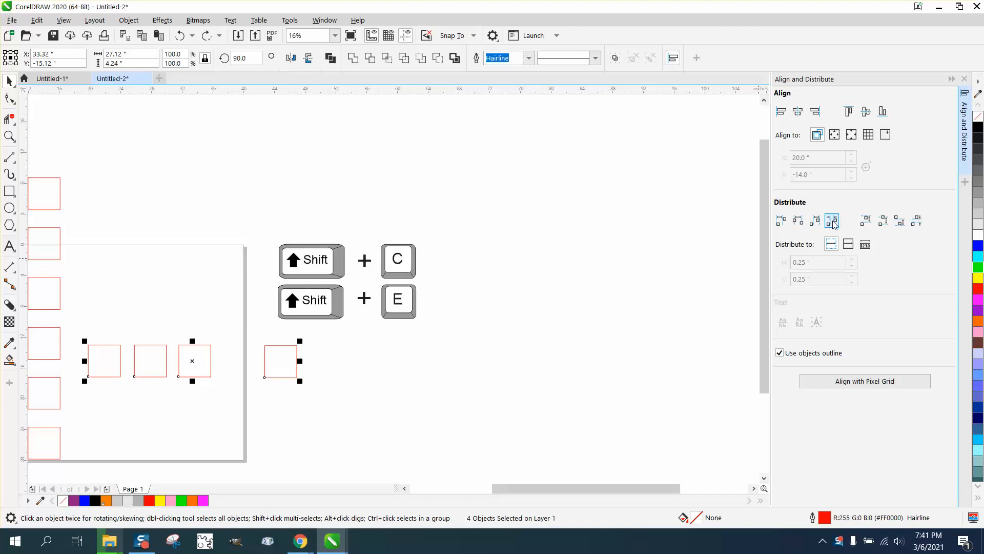
click(832, 220)
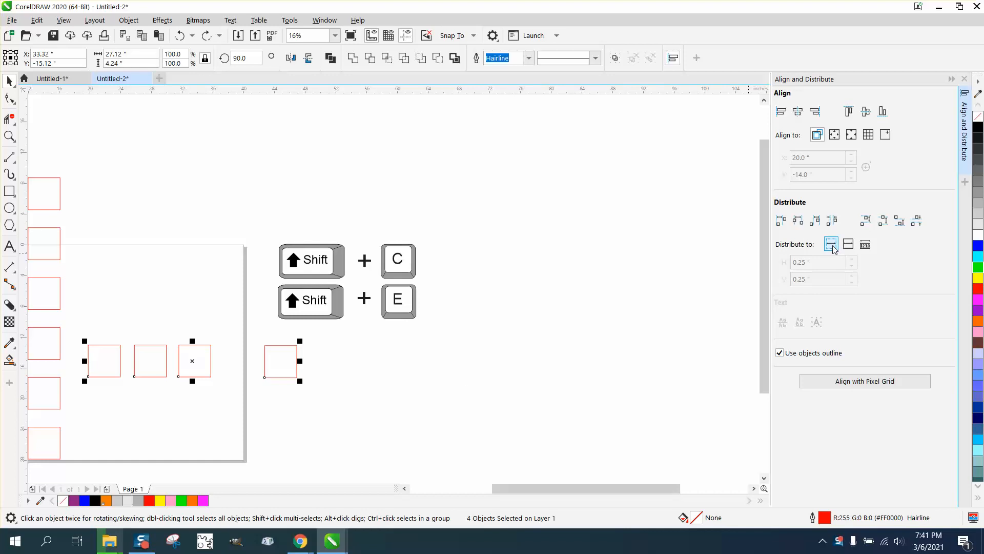
click(847, 244)
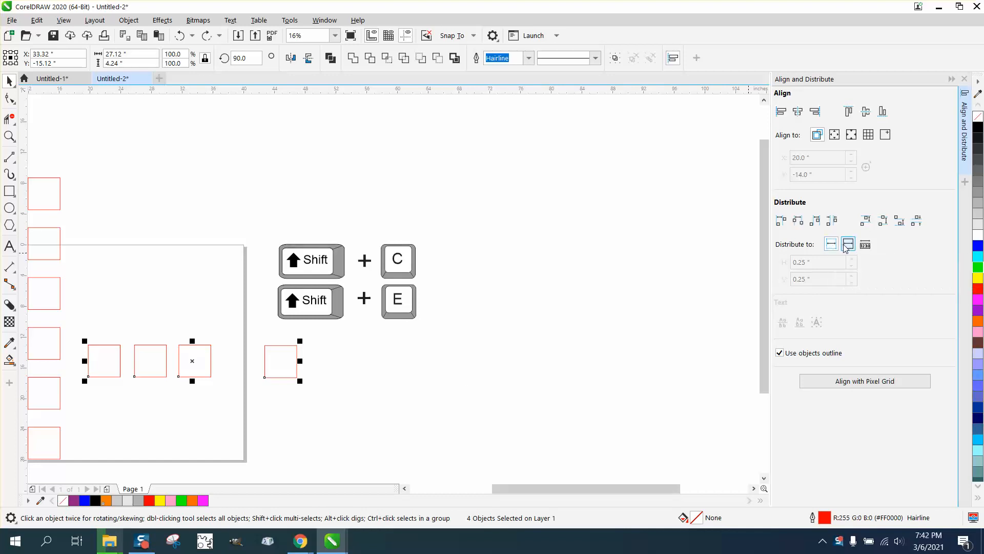
click(864, 244)
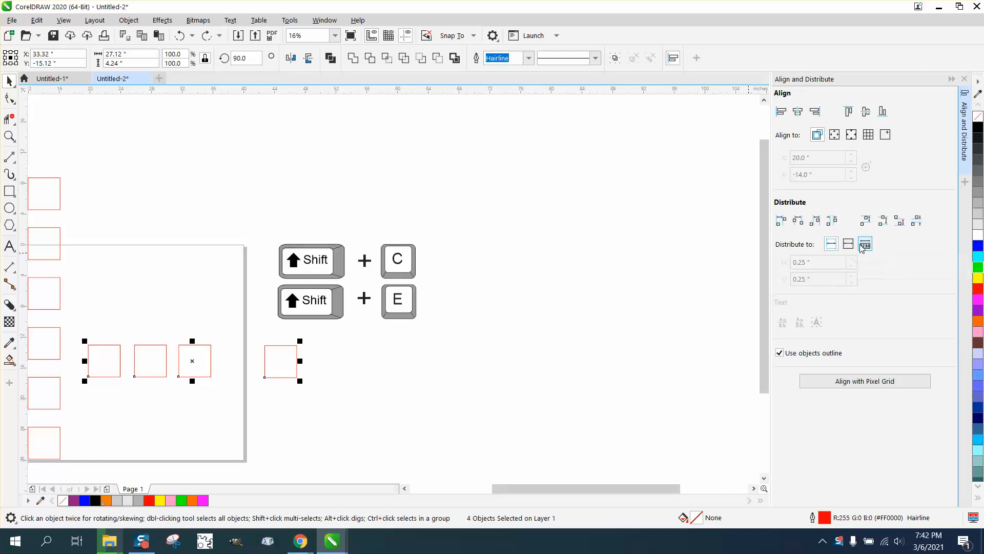
mouse_move(865, 244)
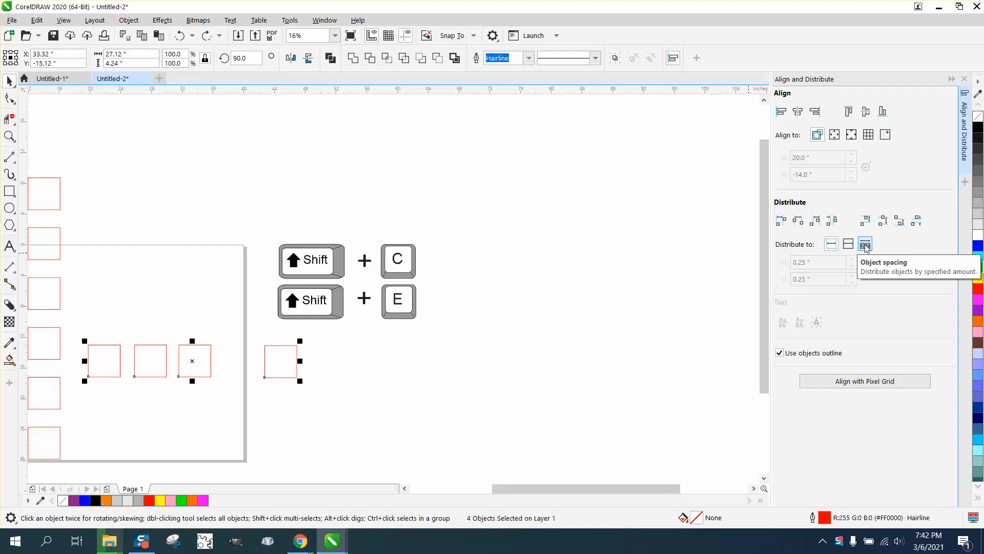
click(865, 244)
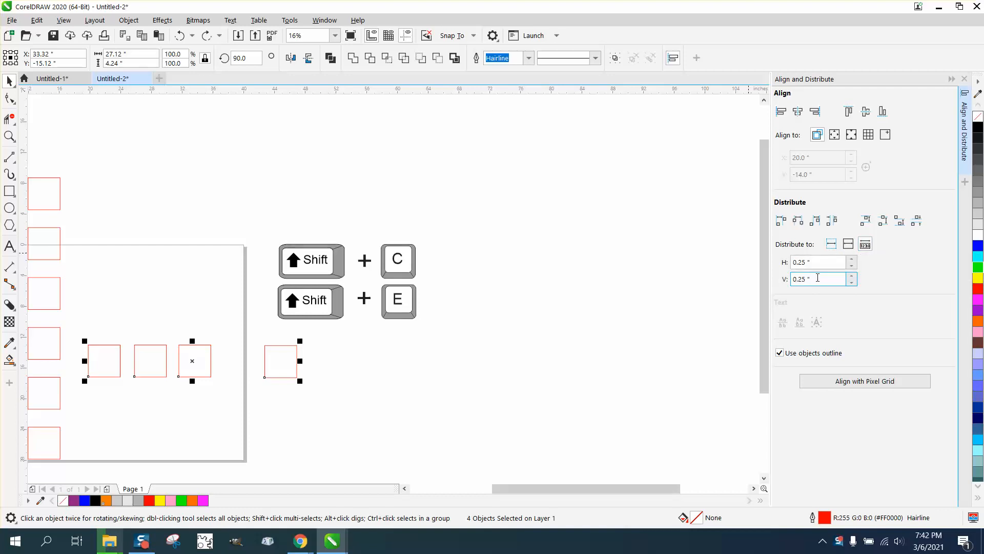
mouse_move(816, 263)
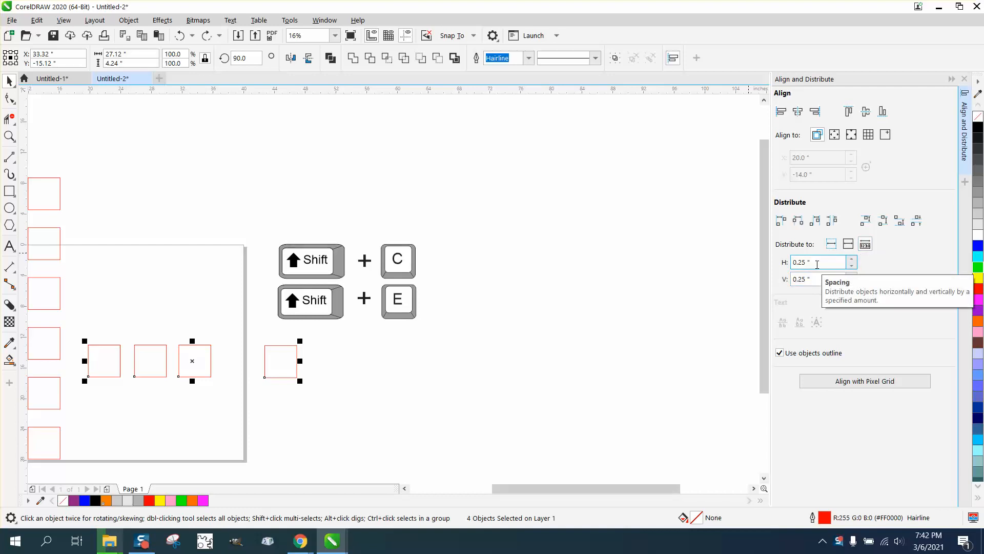
mouse_move(829, 238)
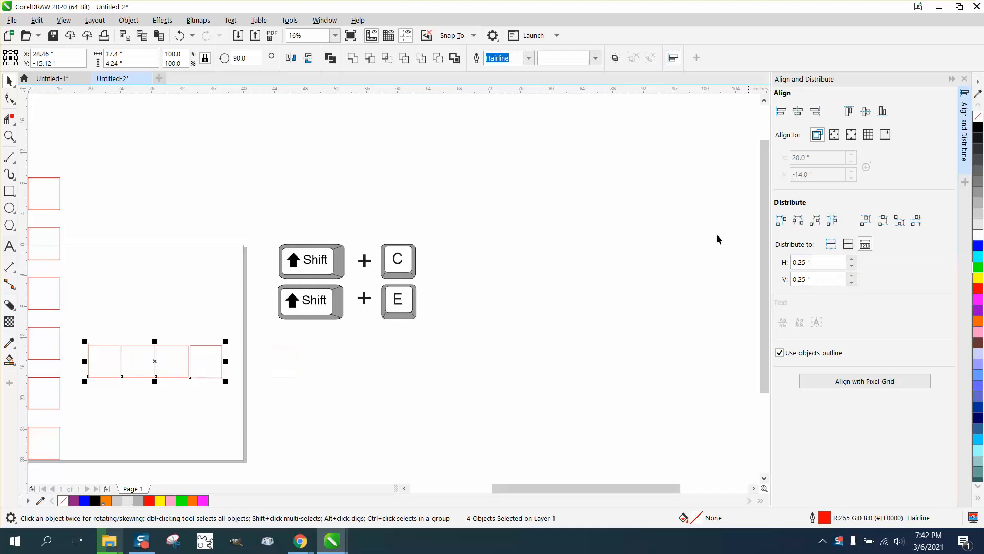
Zoom in and start a horizontal dimension at the first square's right edge
click(11, 137)
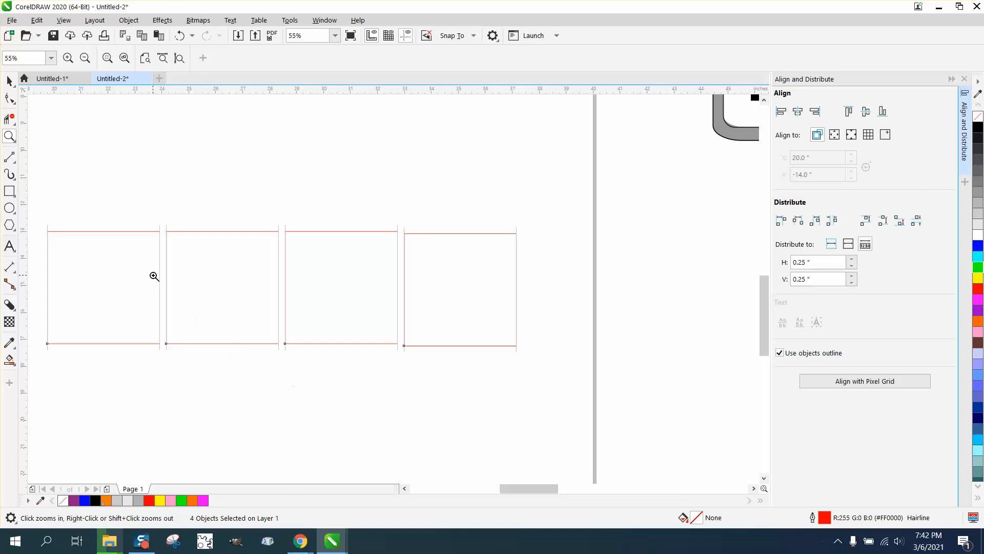
click(87, 201)
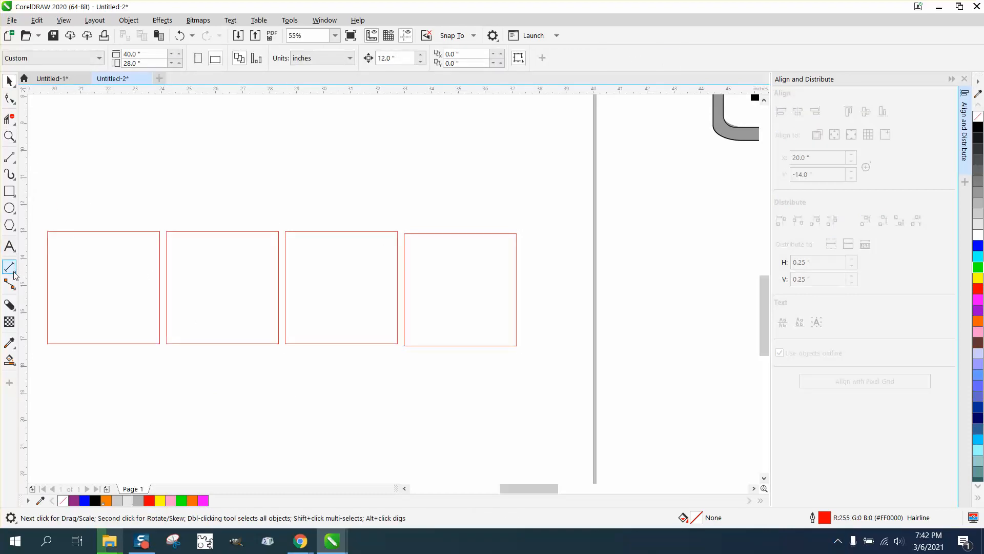
click(11, 266)
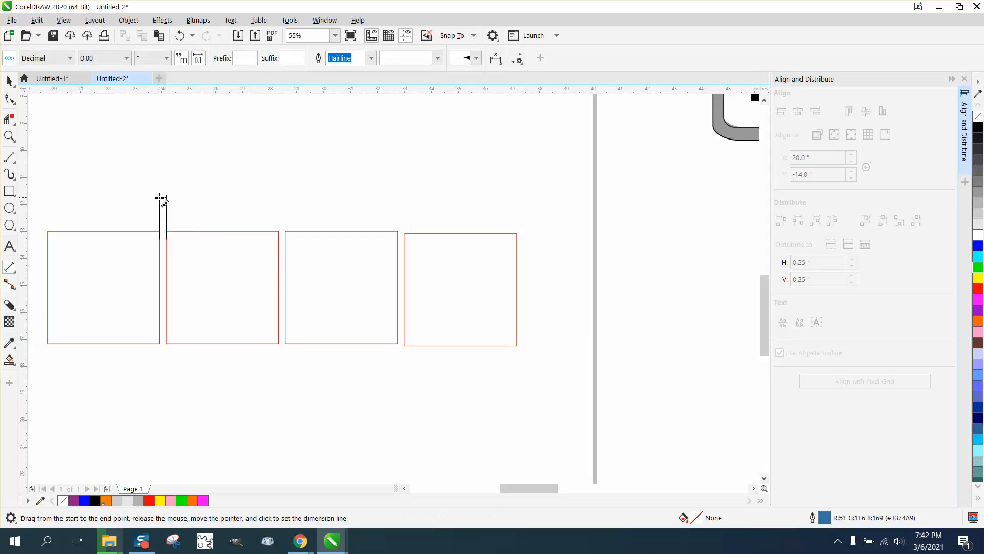
click(10, 136)
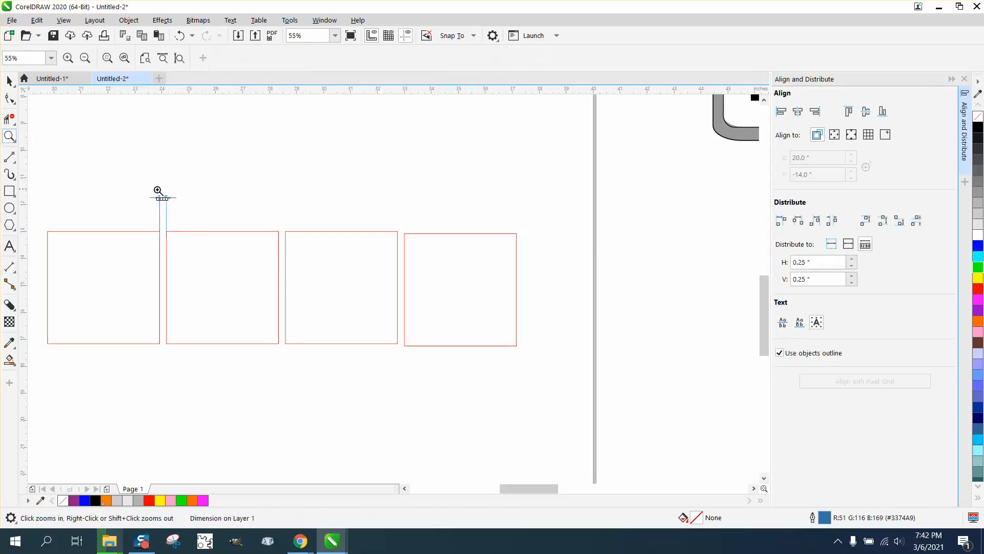
Finish the gap dimension, then redistribute the squares with 1-inch horizontal spacing
click(159, 190)
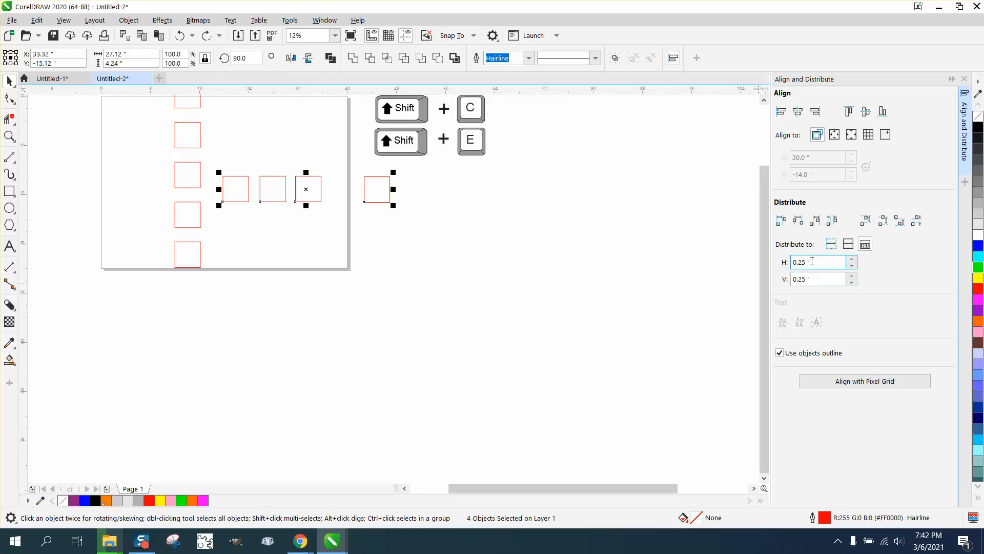
triple_click(819, 262)
text(1)
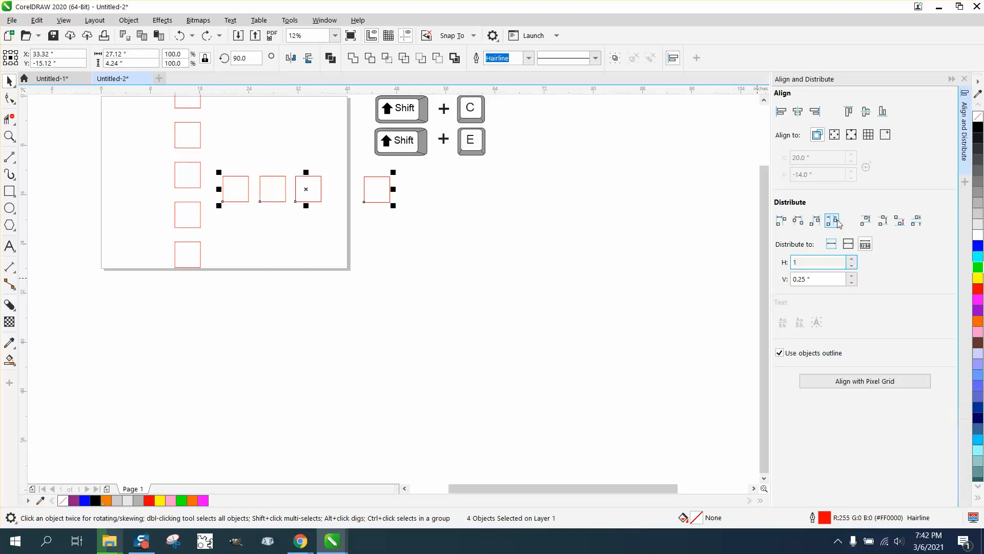
click(833, 220)
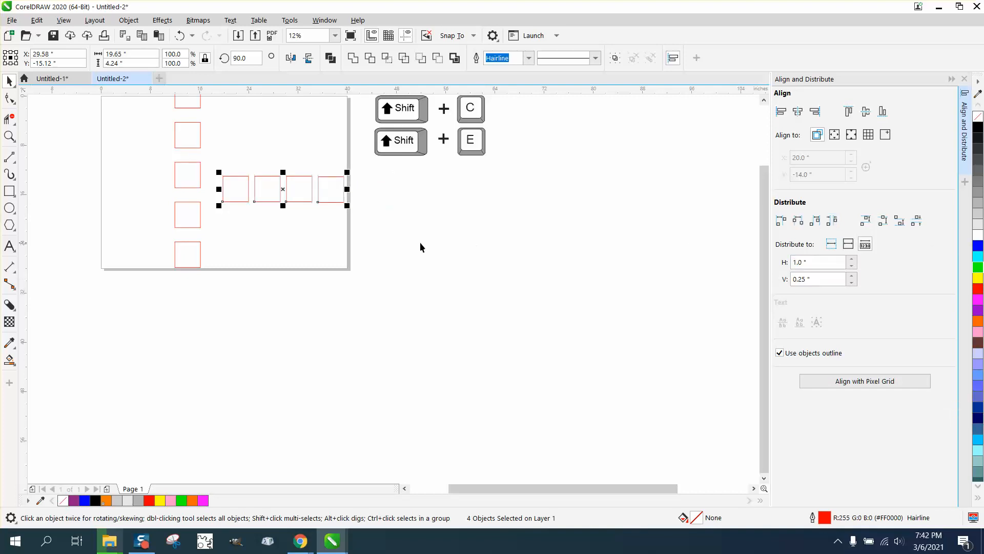
Zoom into the respaced squares and pick the Horizontal or Vertical Dimension tool
click(10, 137)
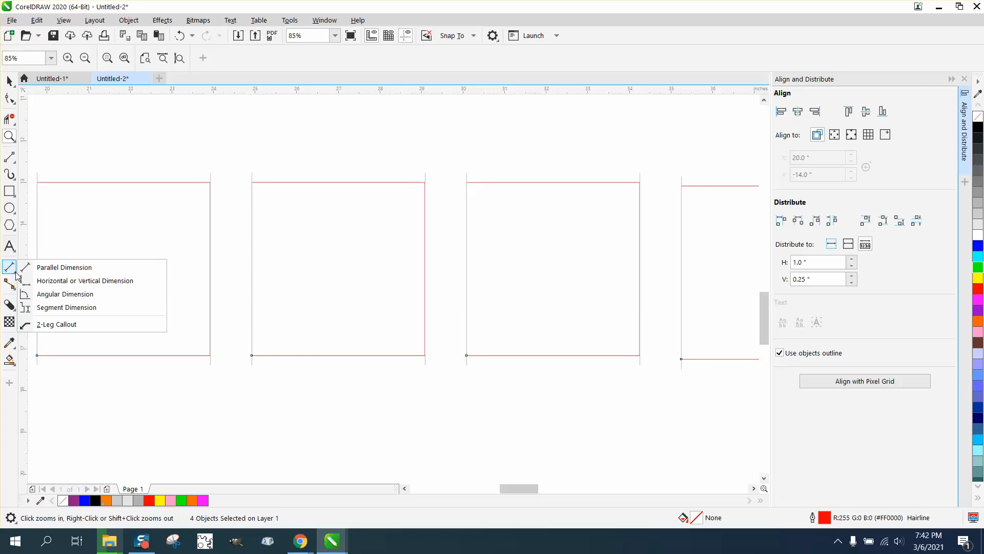
click(64, 266)
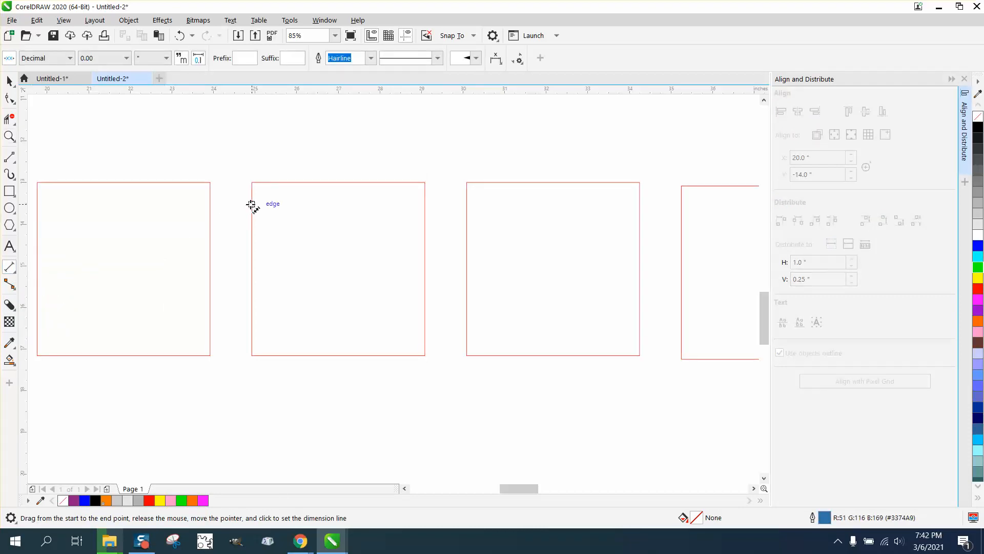